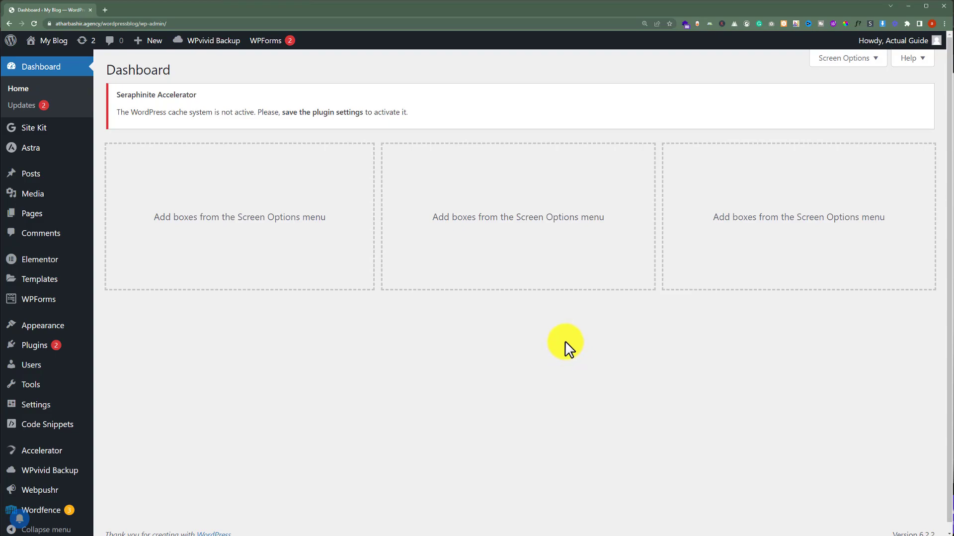
mouse_move(558, 327)
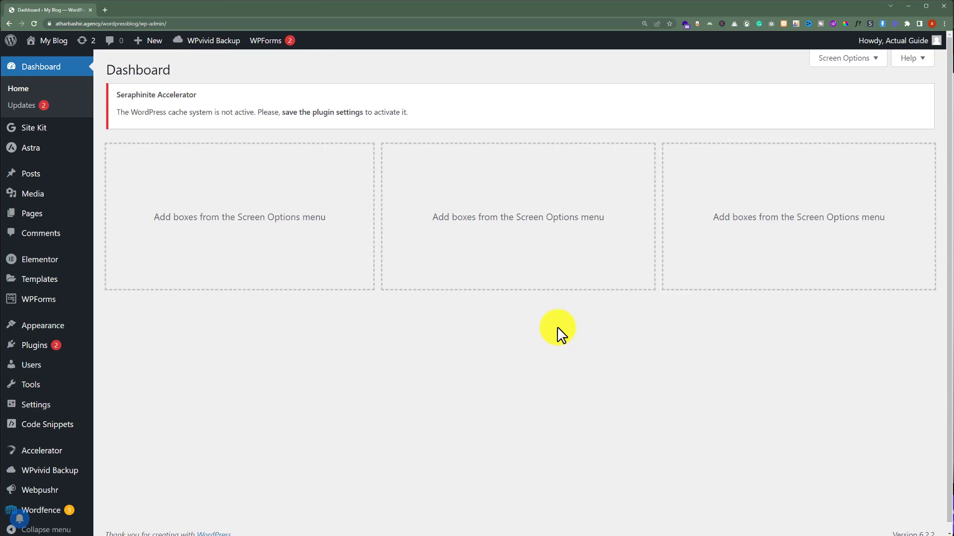
mouse_move(550, 340)
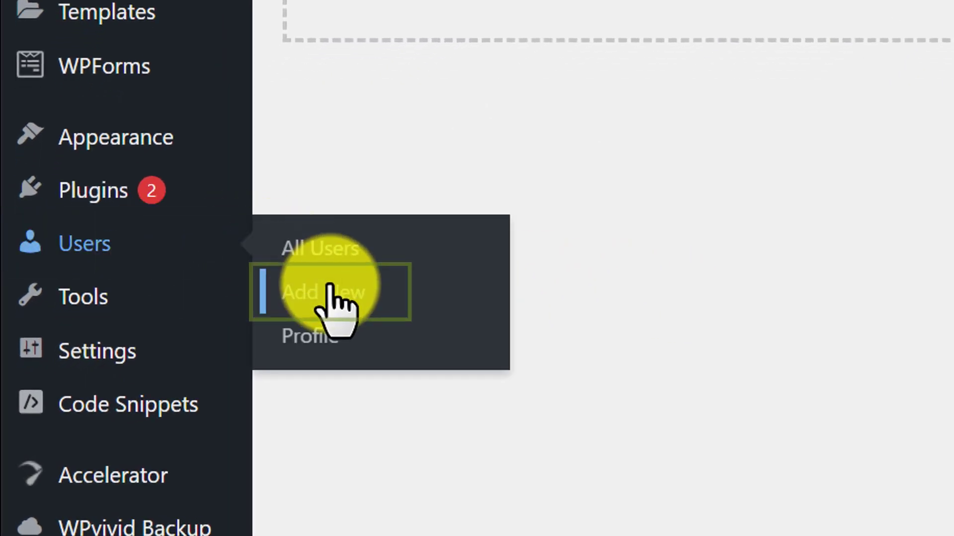
left_click(324, 292)
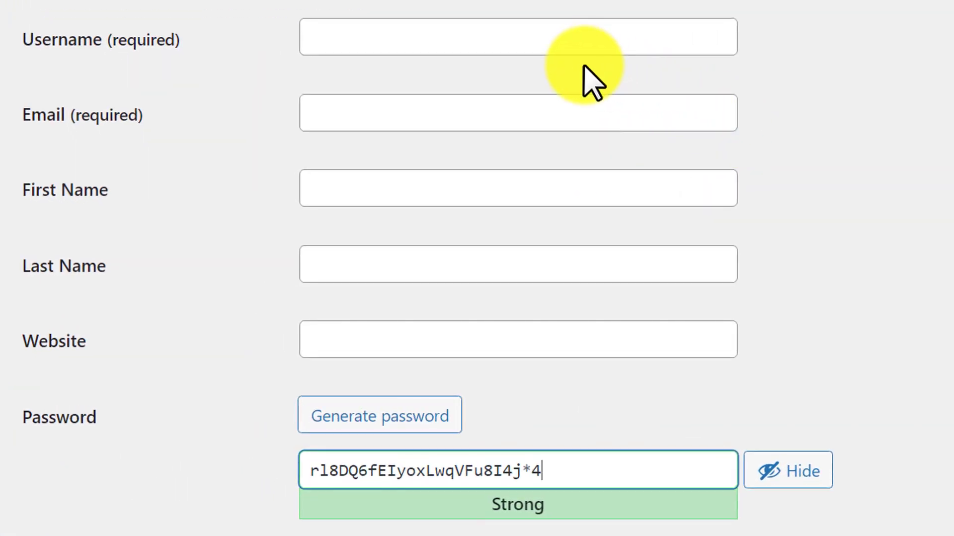
type("newadmin")
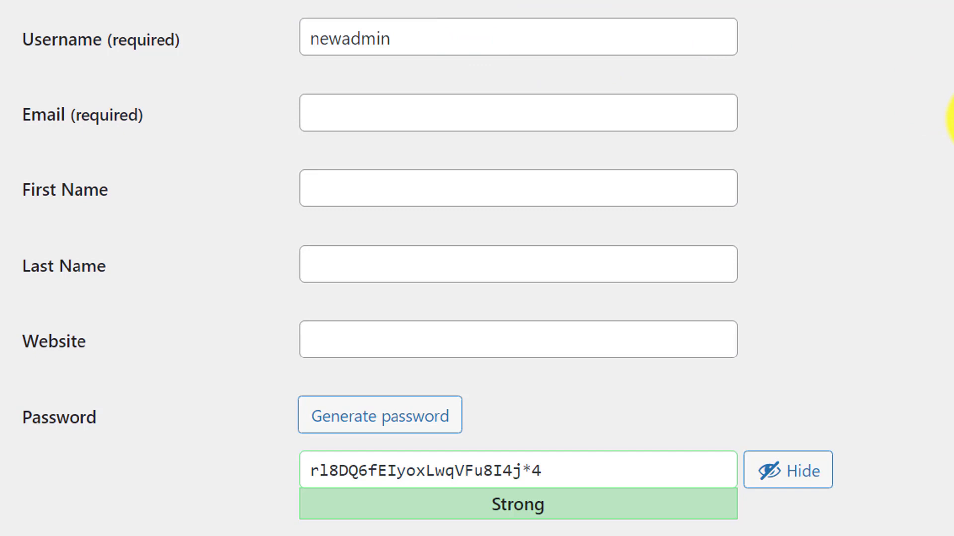
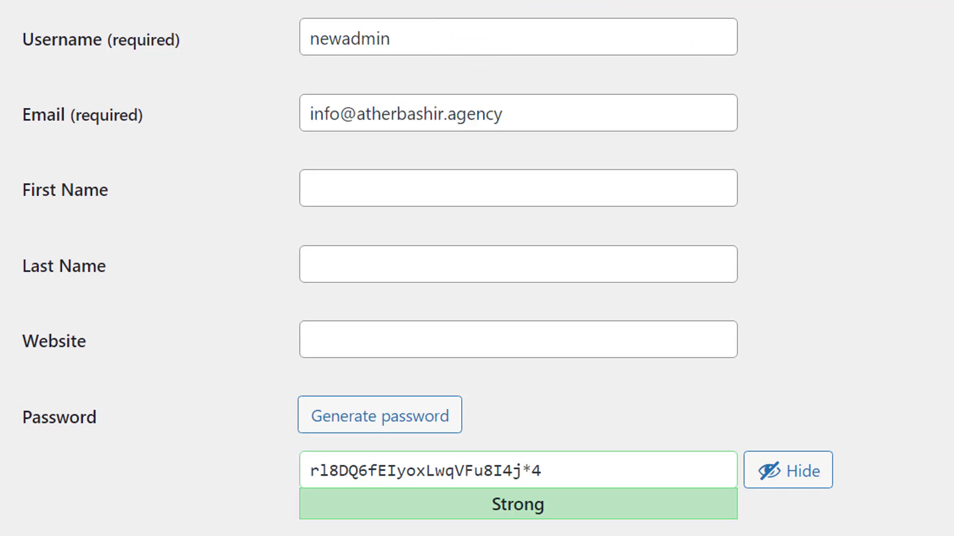
type("New Admin")
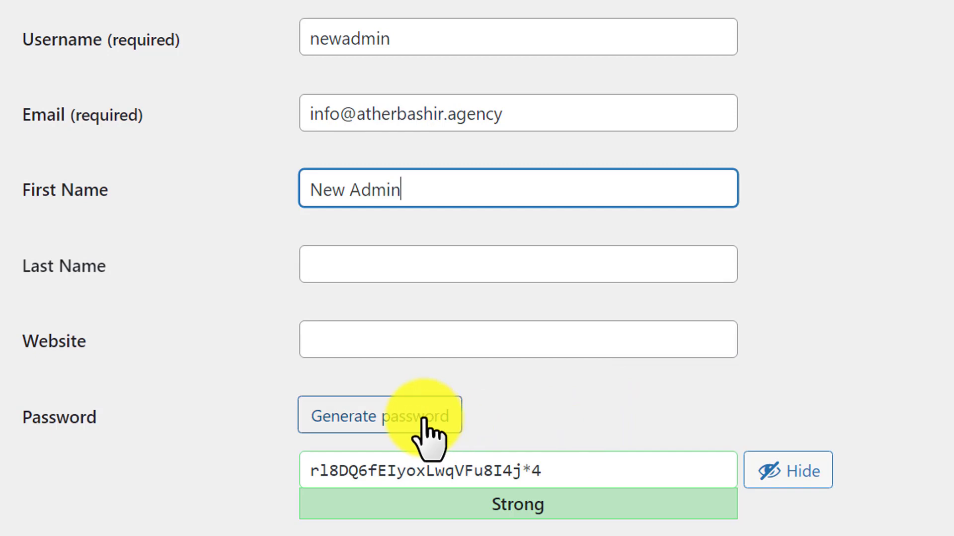
left_click(380, 415)
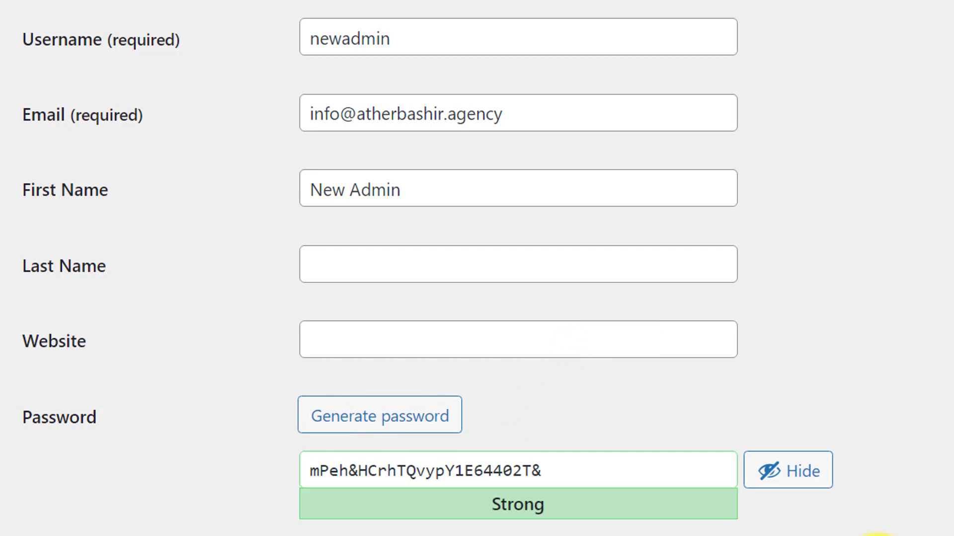
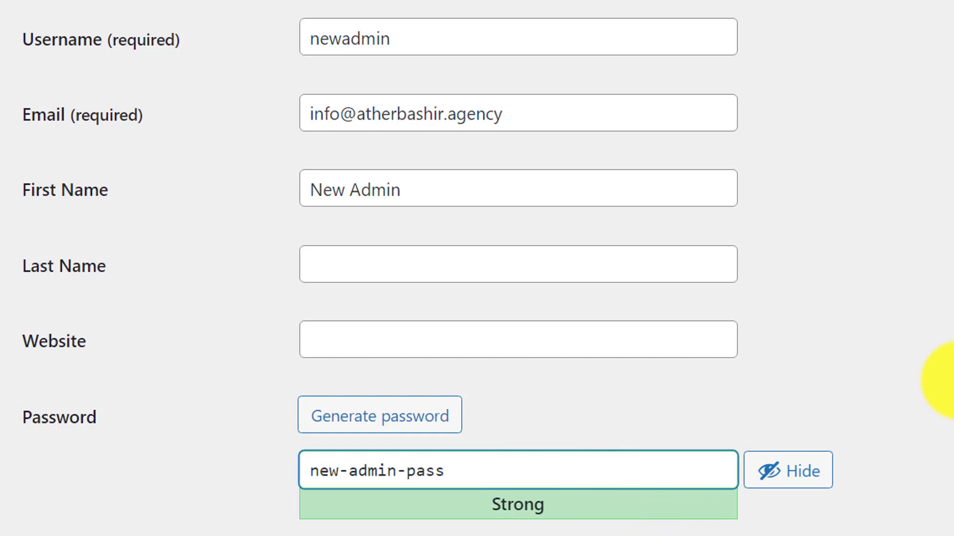
scroll("down", 3)
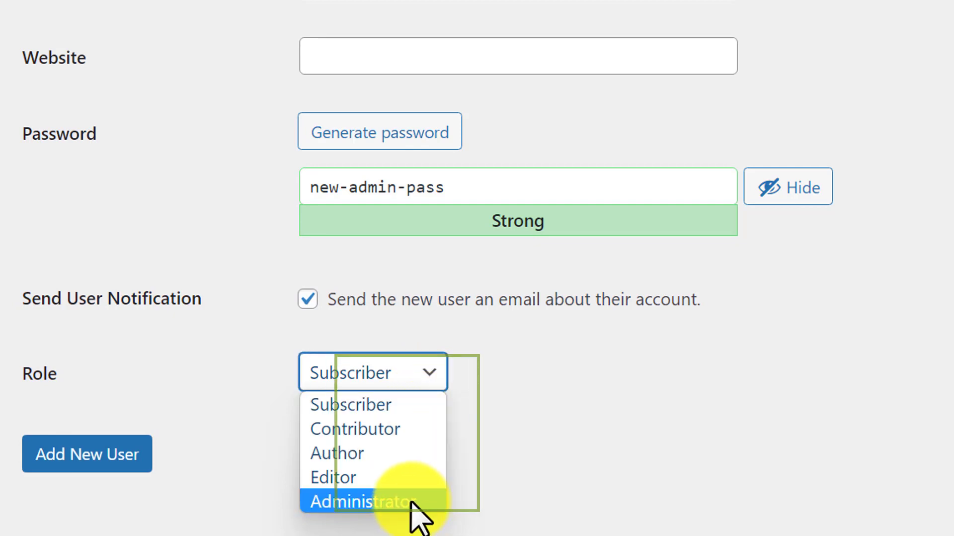
- Choose Administrator as the new user's role
left_click(352, 498)
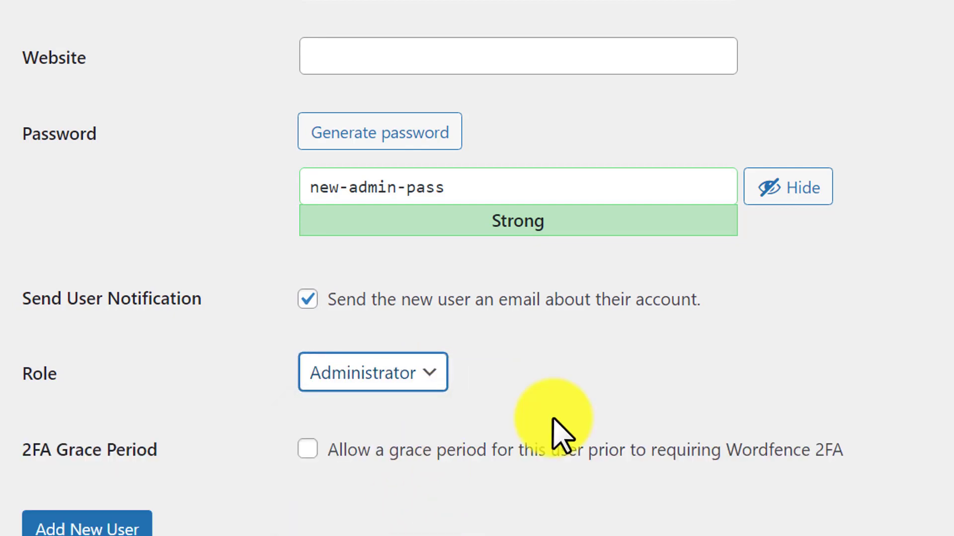
mouse_move(452, 418)
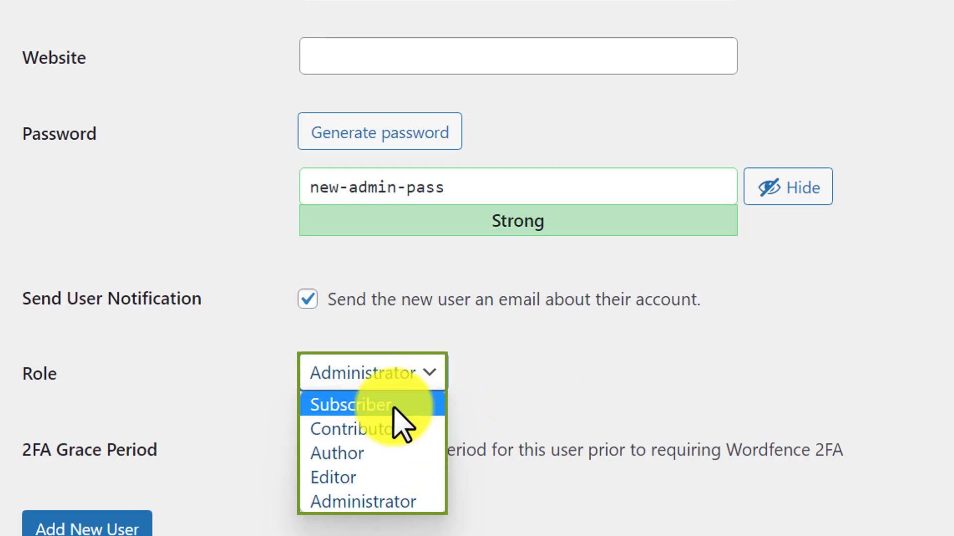
mouse_move(371, 502)
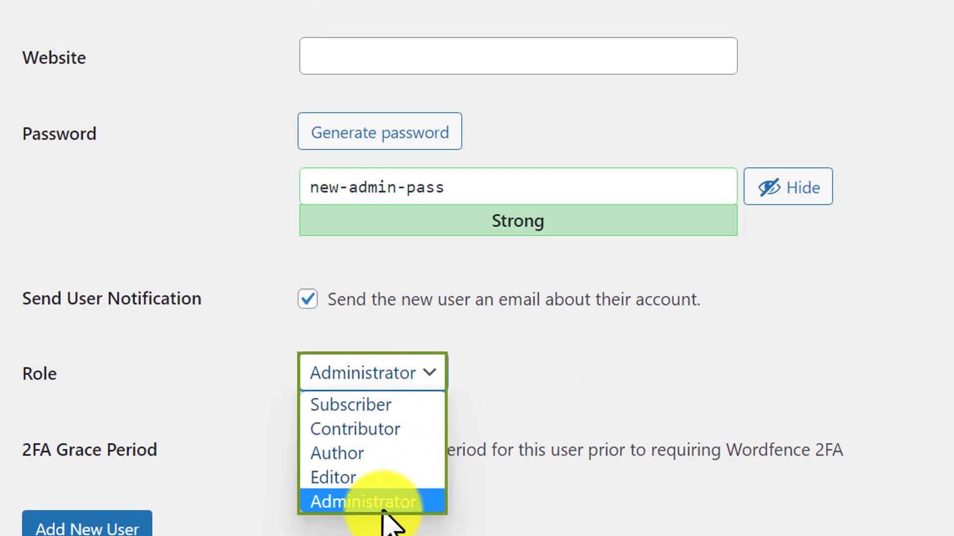
left_click(370, 501)
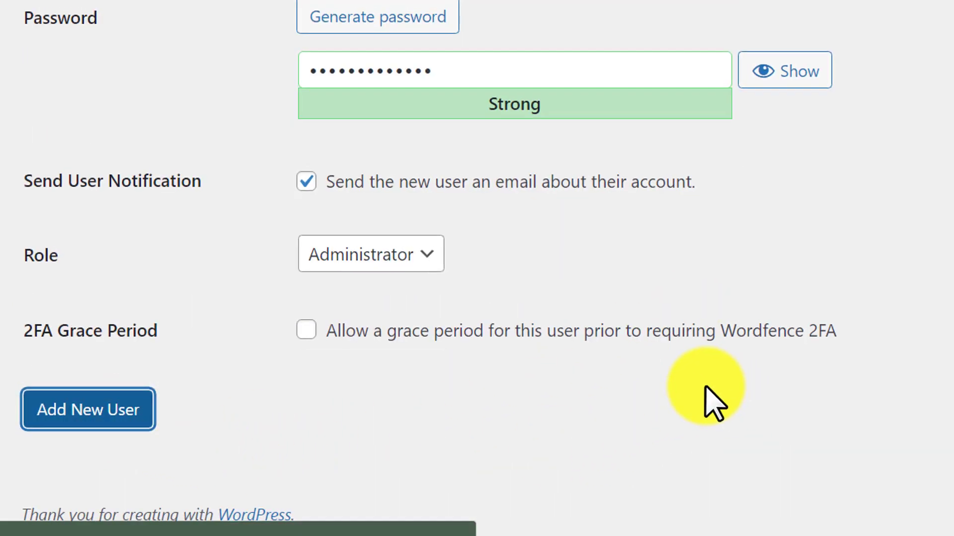
- Submit the Add New User form to create newadmin
left_click(88, 409)
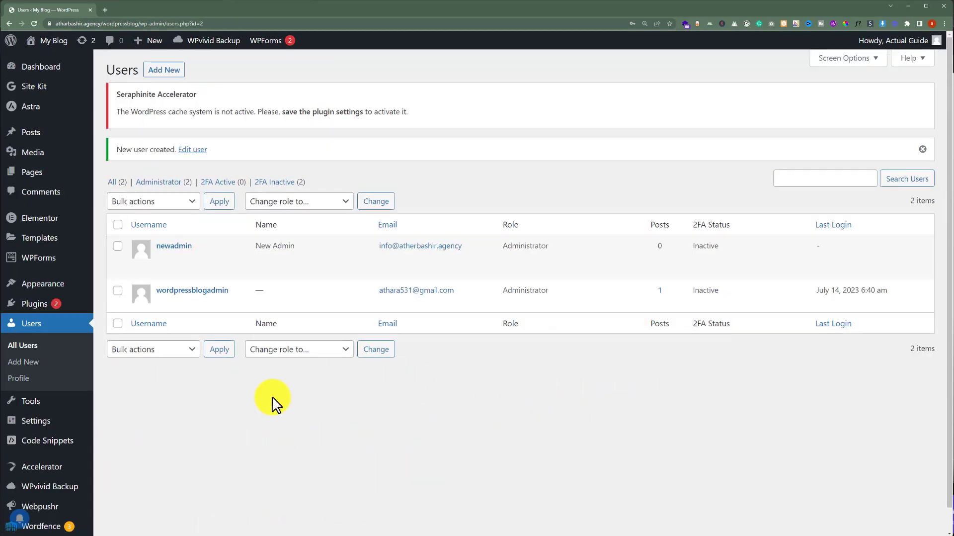
mouse_move(276, 410)
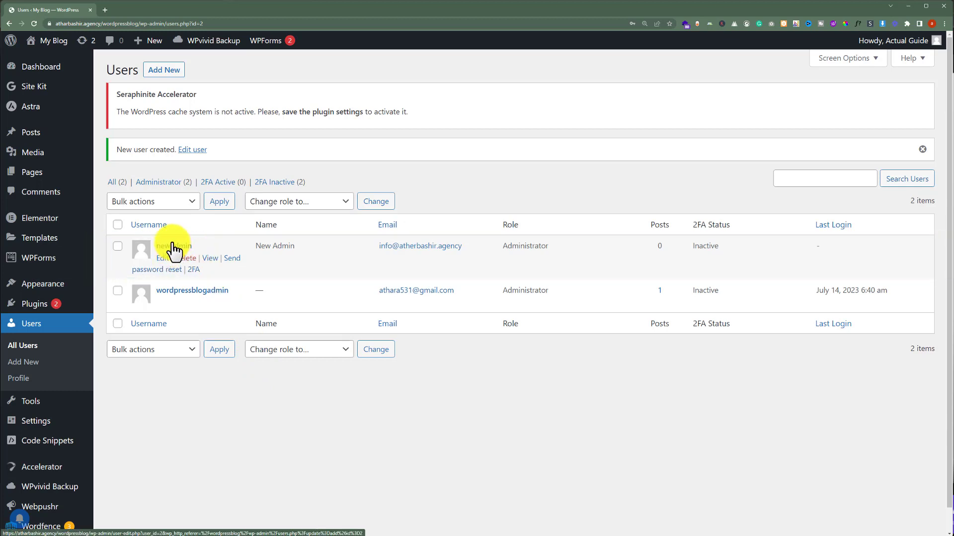
mouse_move(597, 123)
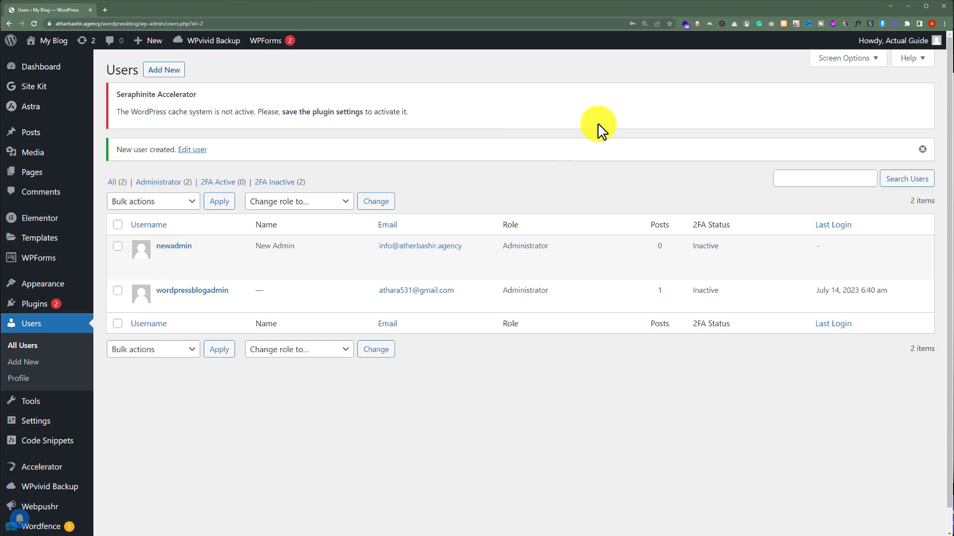
mouse_move(941, 23)
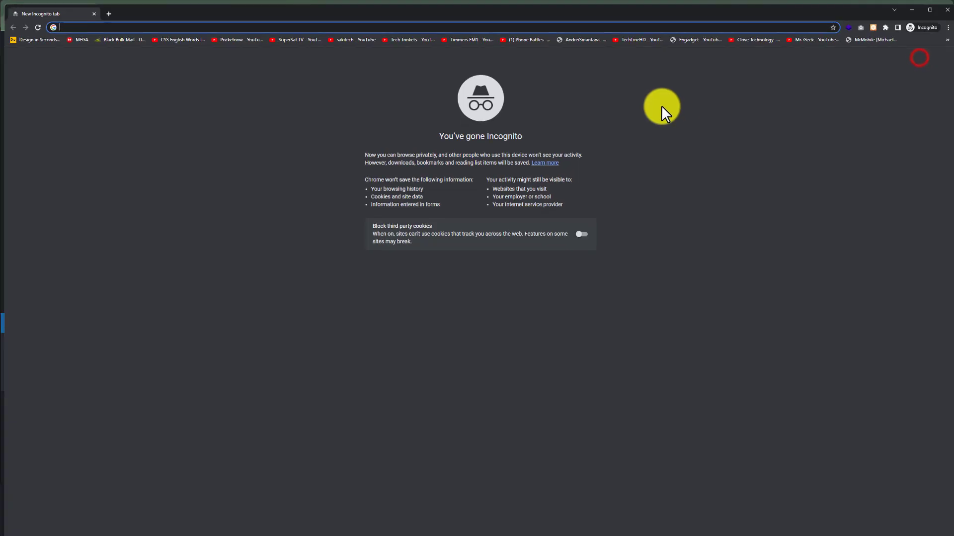
- Go to atharbashir.agency/wordpressblog/newlogin/ in a private window
type("atharbashir.agency/wordpressblog/newlogin/")
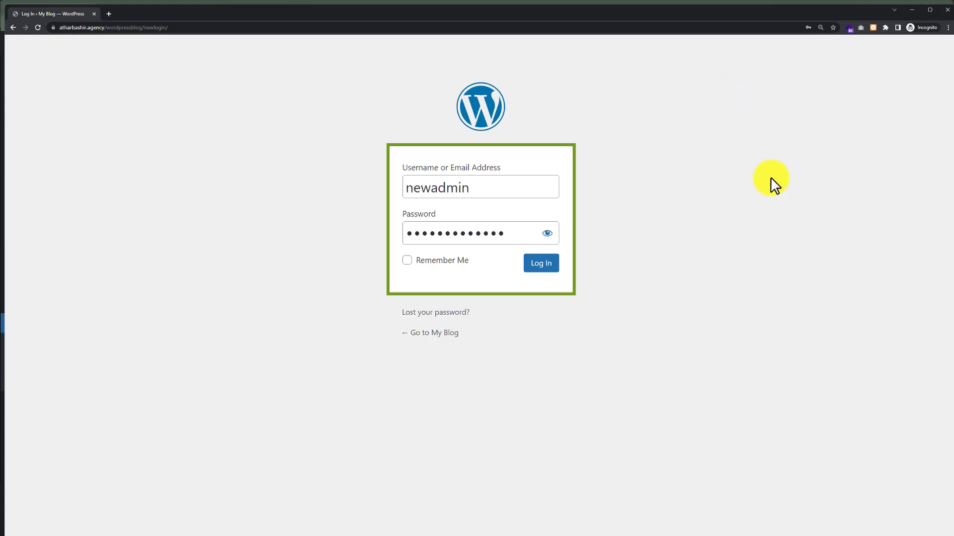
mouse_move(738, 243)
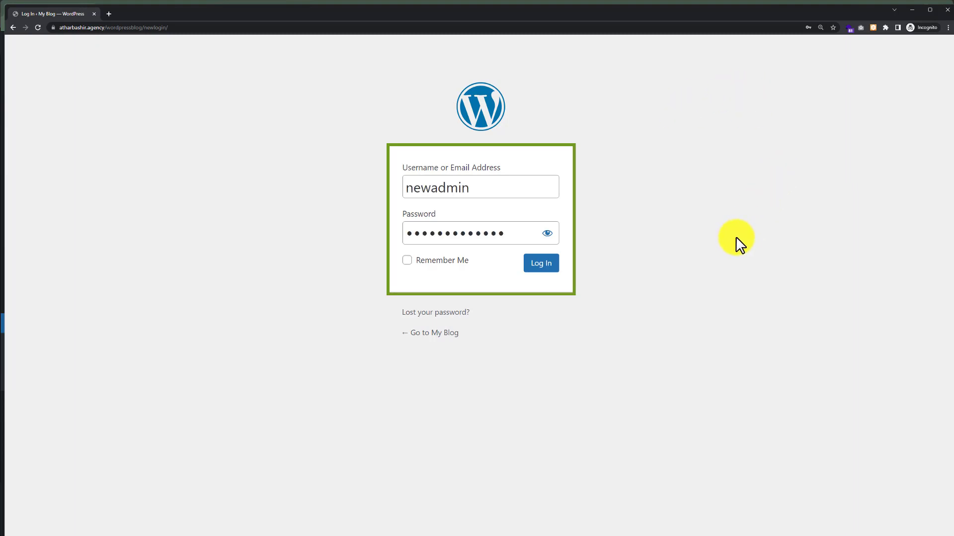
- Submit the login form as newadmin
left_click(542, 263)
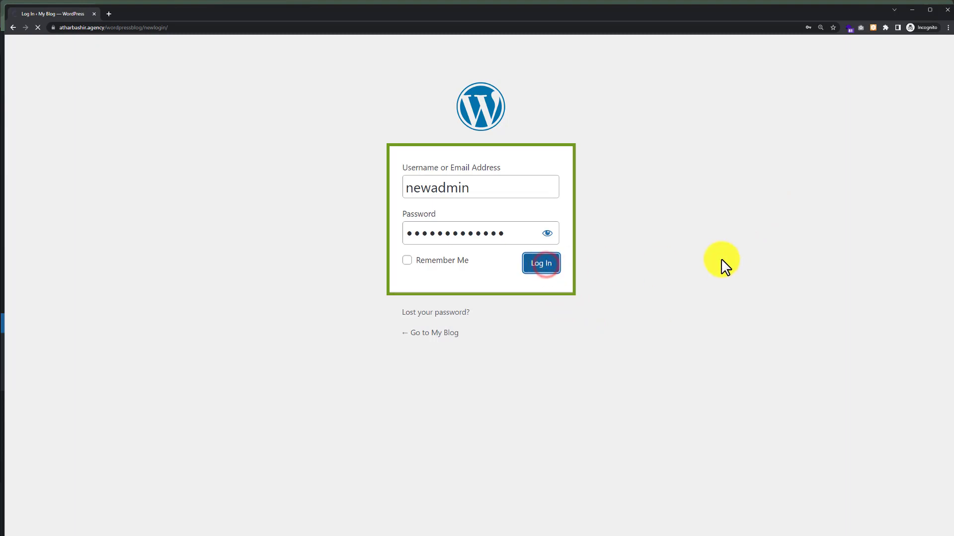
left_click(541, 263)
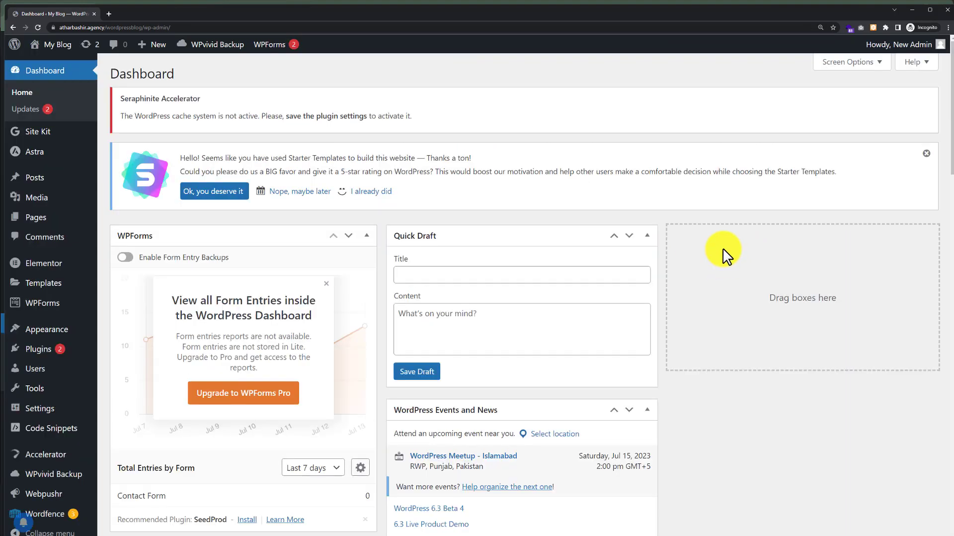
mouse_move(722, 252)
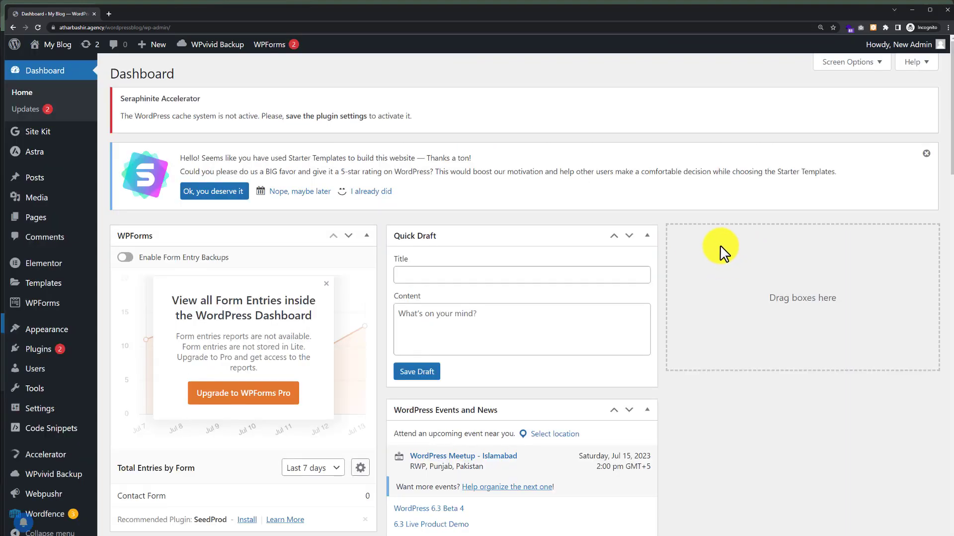